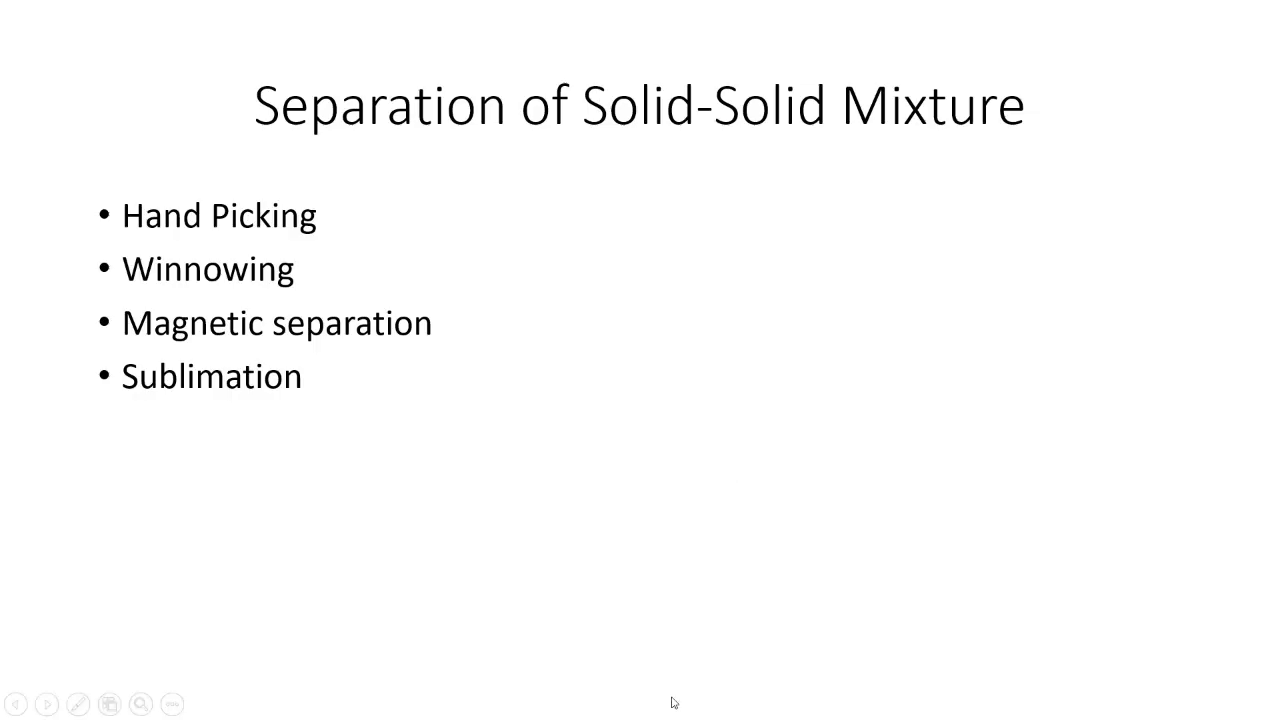
{"action": "mouse_move", "coordinate": [857, 446]}
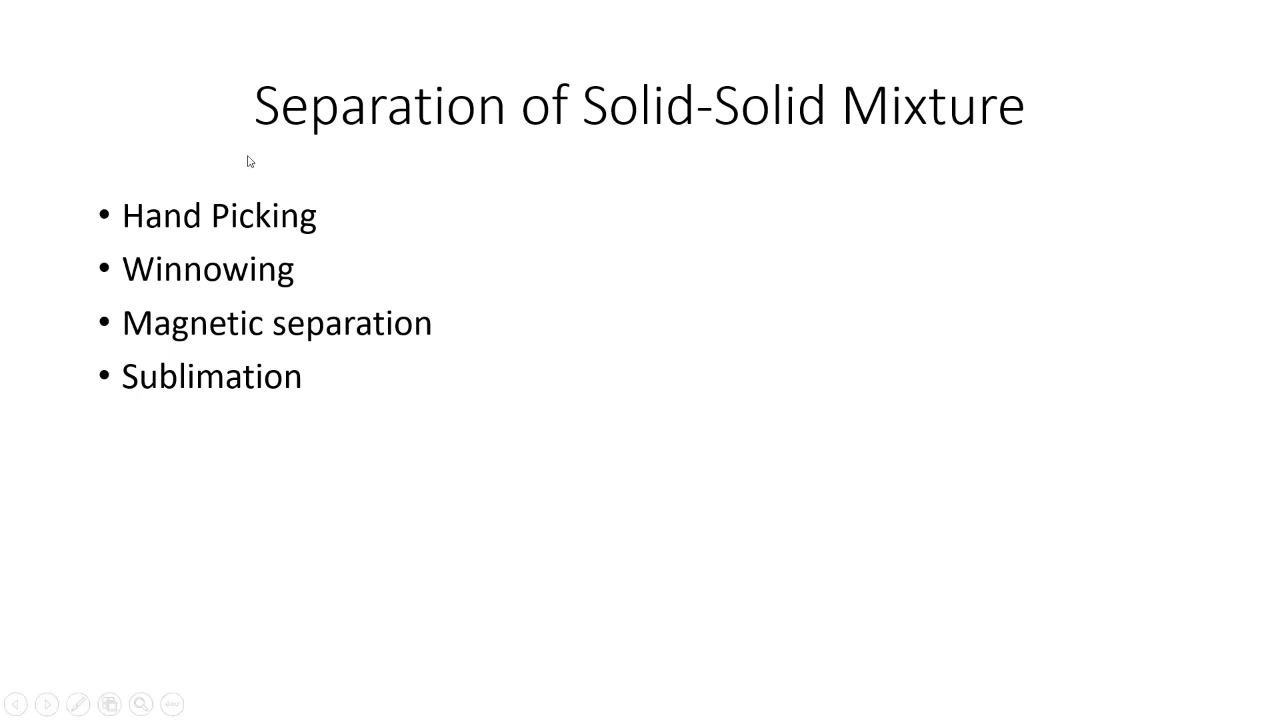
{"action": "mouse_move", "coordinate": [310, 240]}
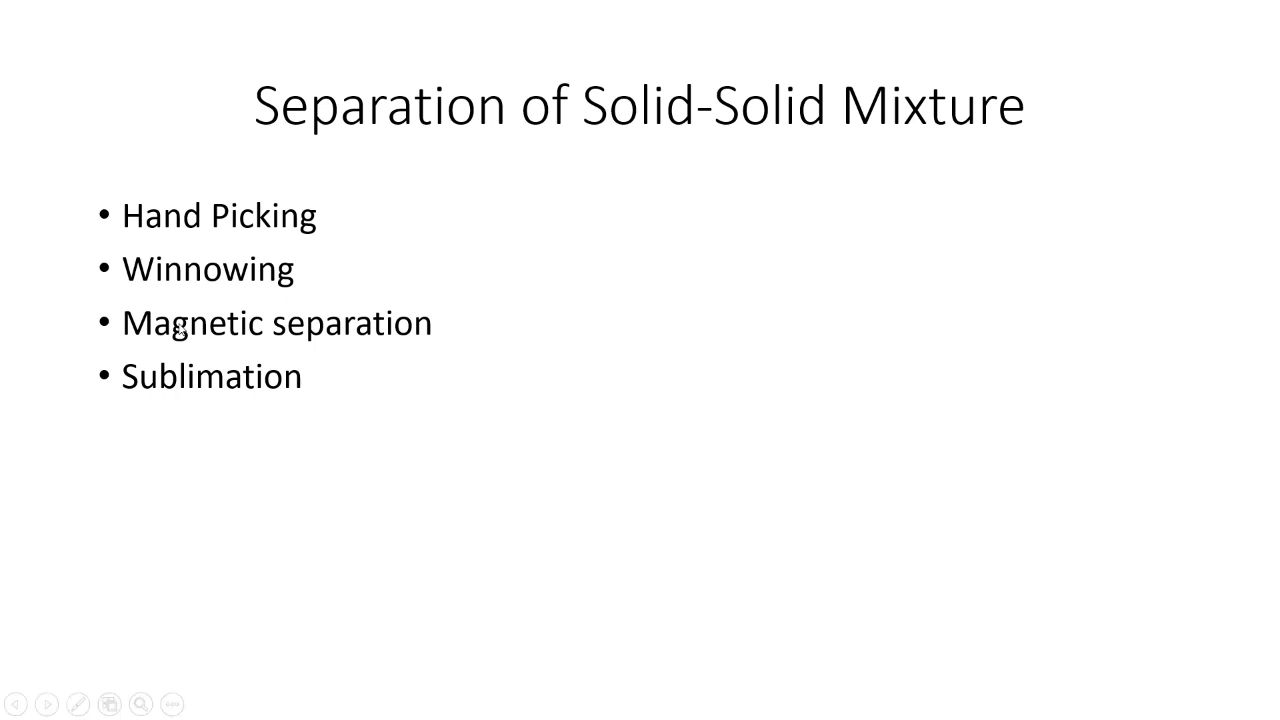
{"action": "mouse_move", "coordinate": [378, 349]}
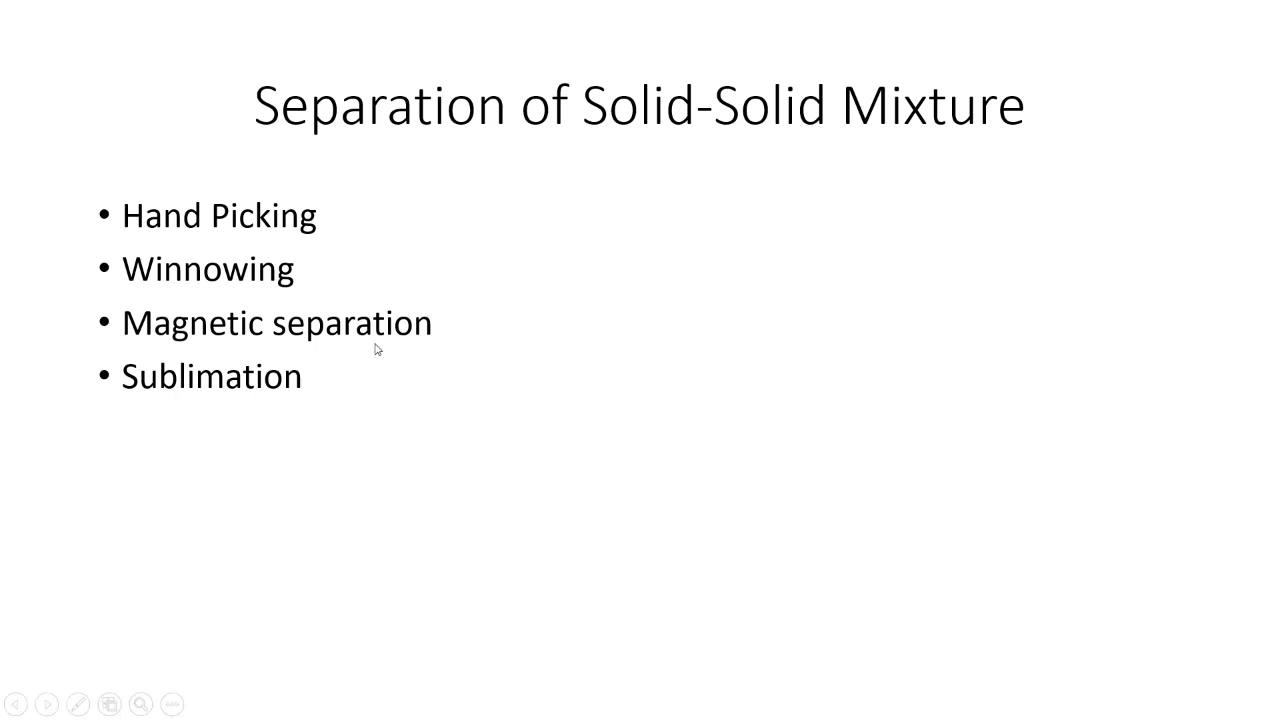